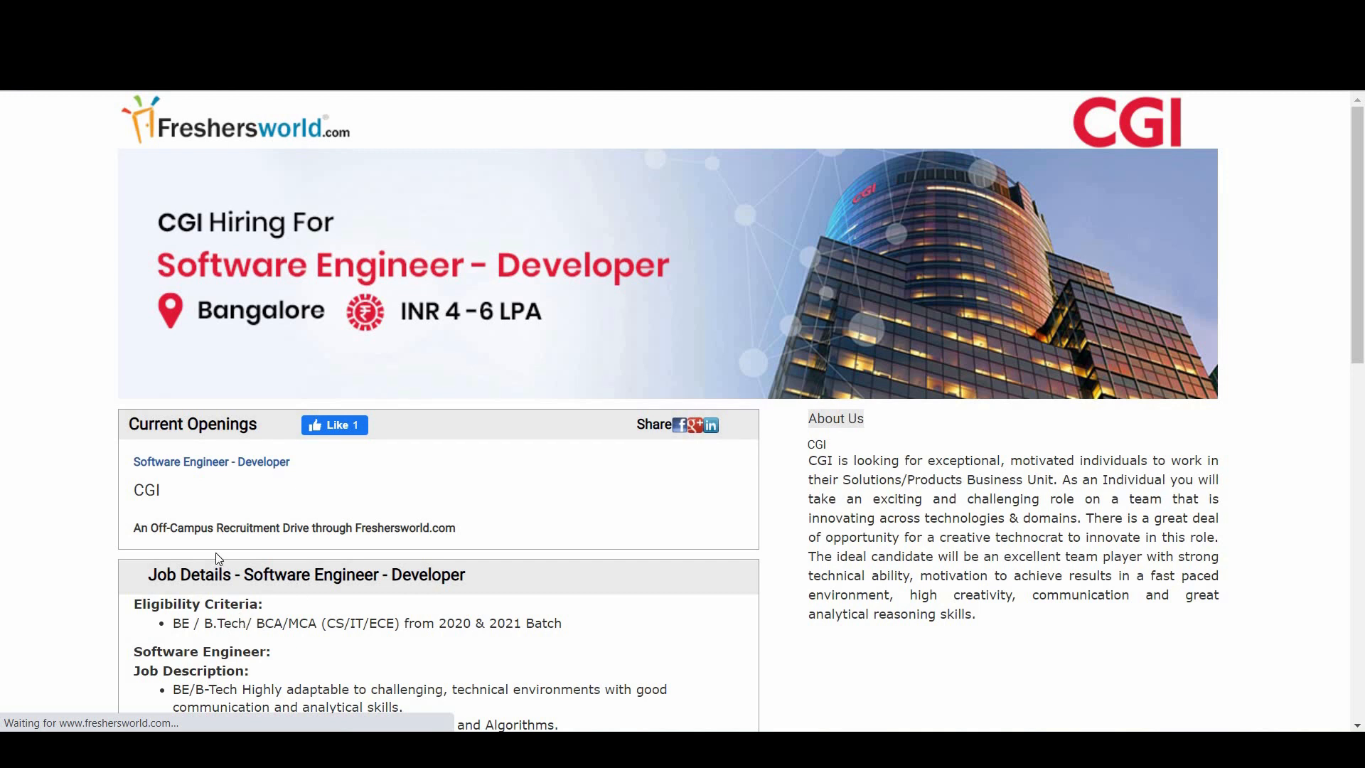
{"action": "scroll", "scroll_direction": "down", "scroll_amount": 3}
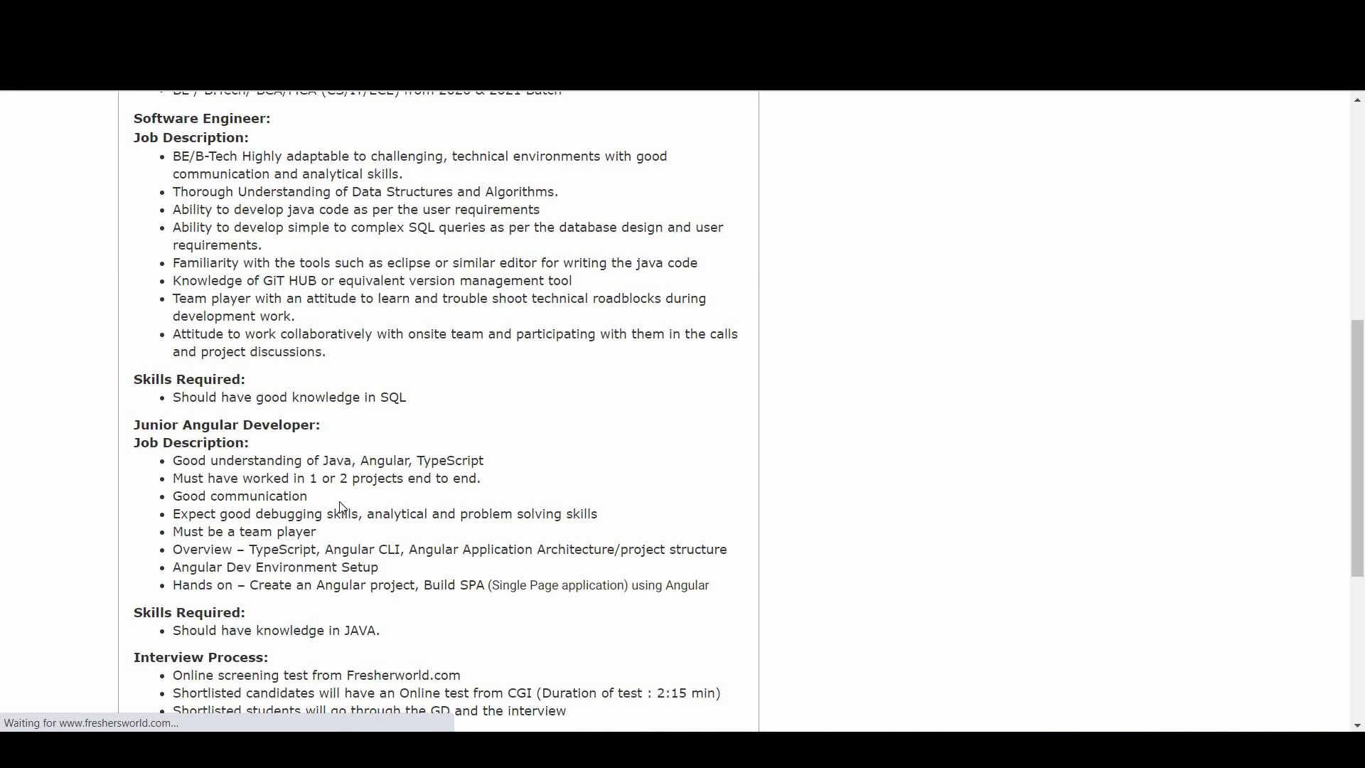
{"action": "mouse_move", "coordinate": [566, 537]}
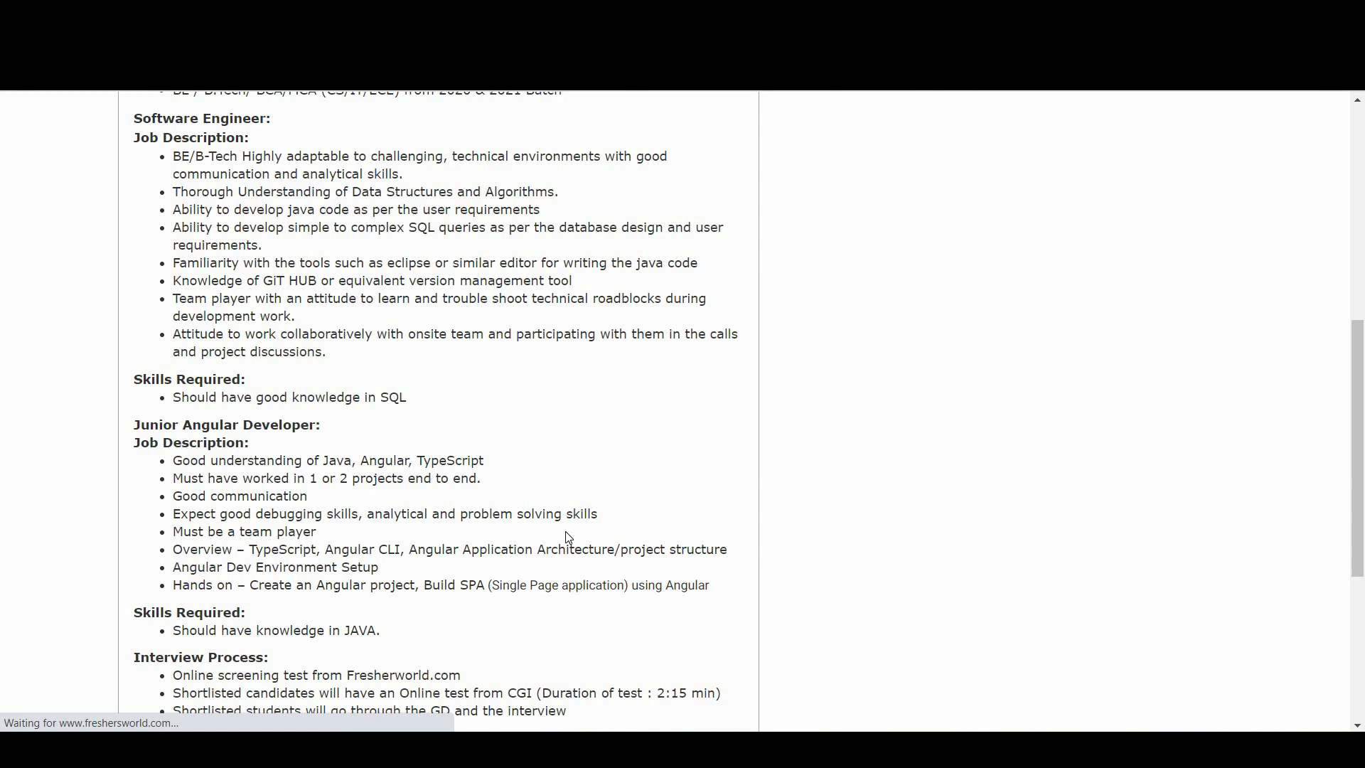
{"action": "mouse_move", "coordinate": [280, 546]}
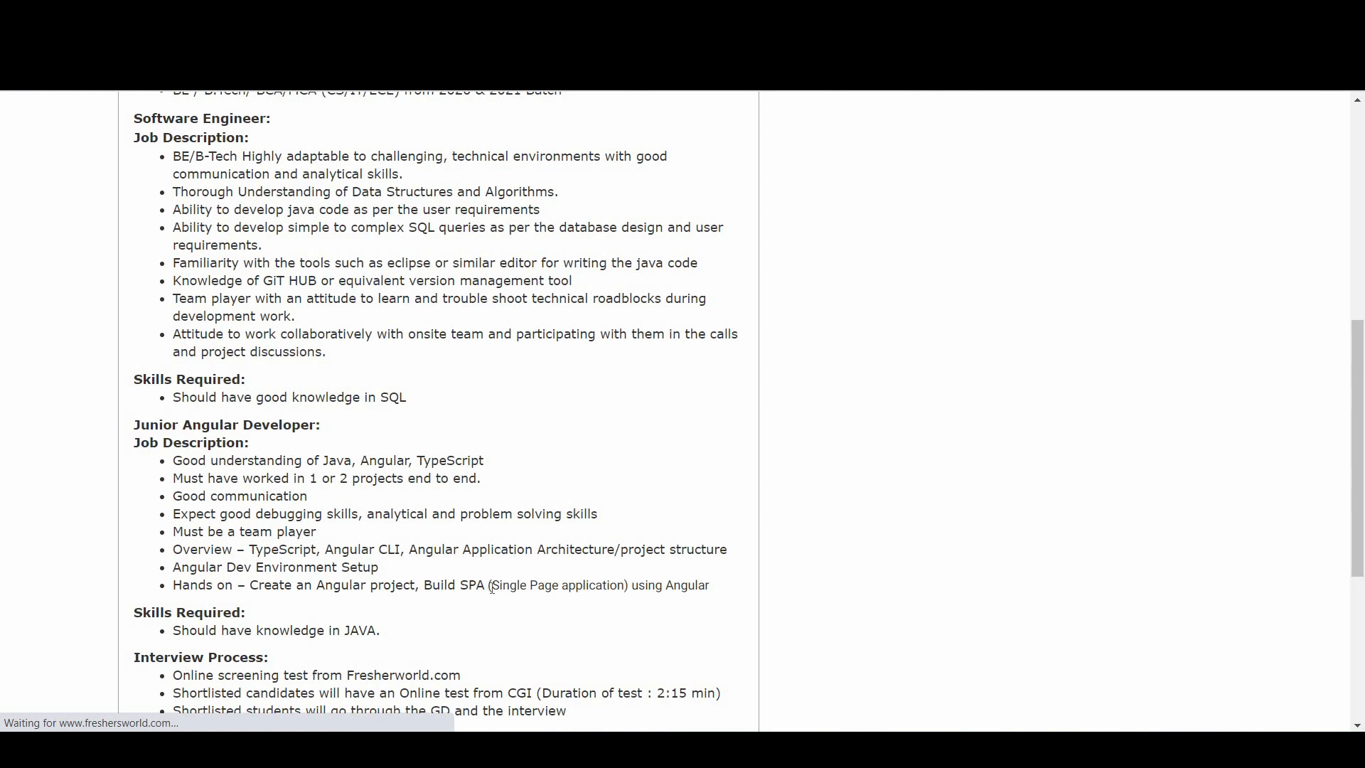
{"action": "scroll", "scroll_direction": "down", "scroll_amount": 3}
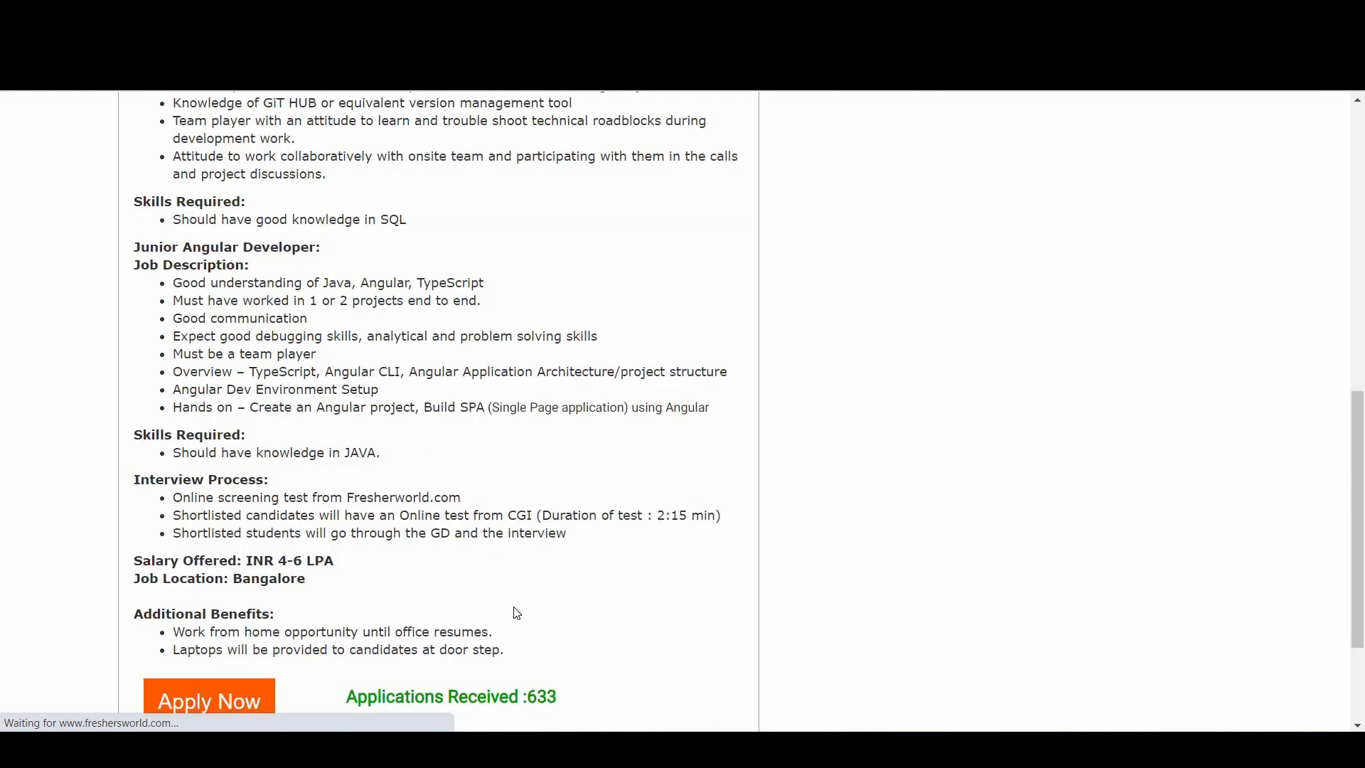
{"action": "mouse_move", "coordinate": [487, 502]}
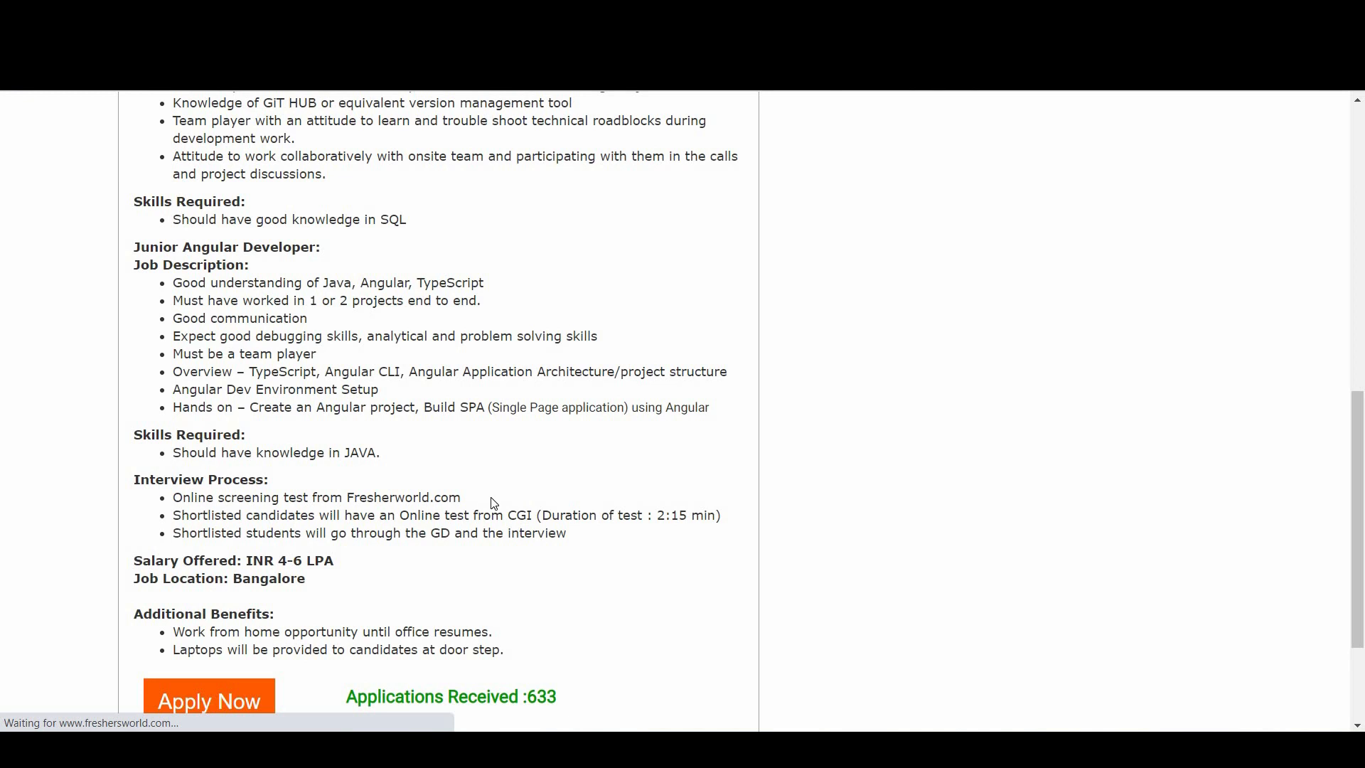
{"action": "mouse_move", "coordinate": [499, 526]}
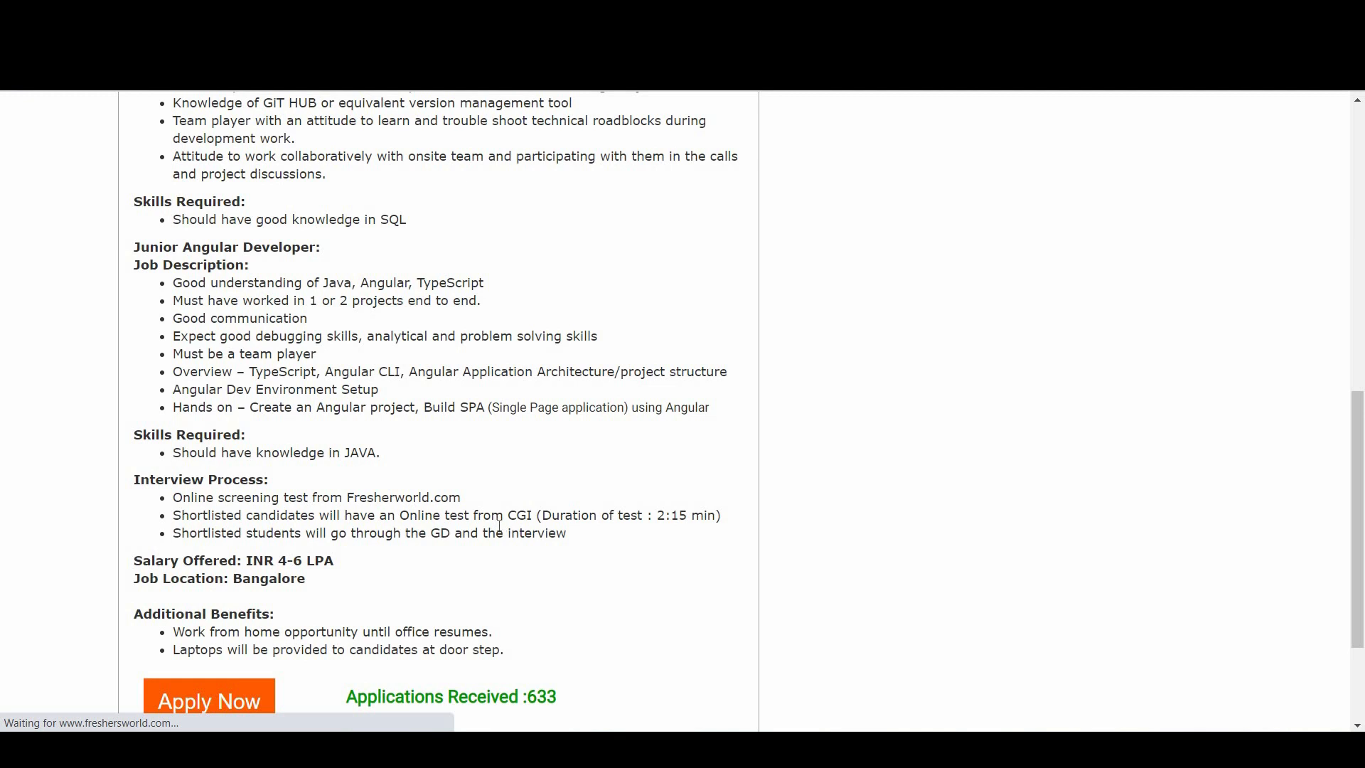